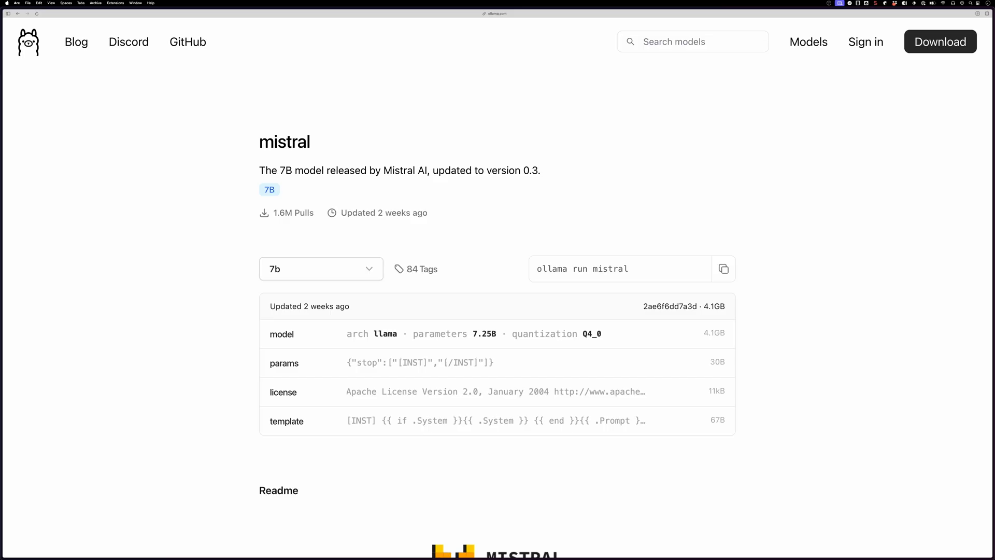
Scroll to the Mistral page's Function calling section and highlight the example raw prompt and response
{"action": "scroll", "scroll_direction": "down", "scroll_amount": 3}
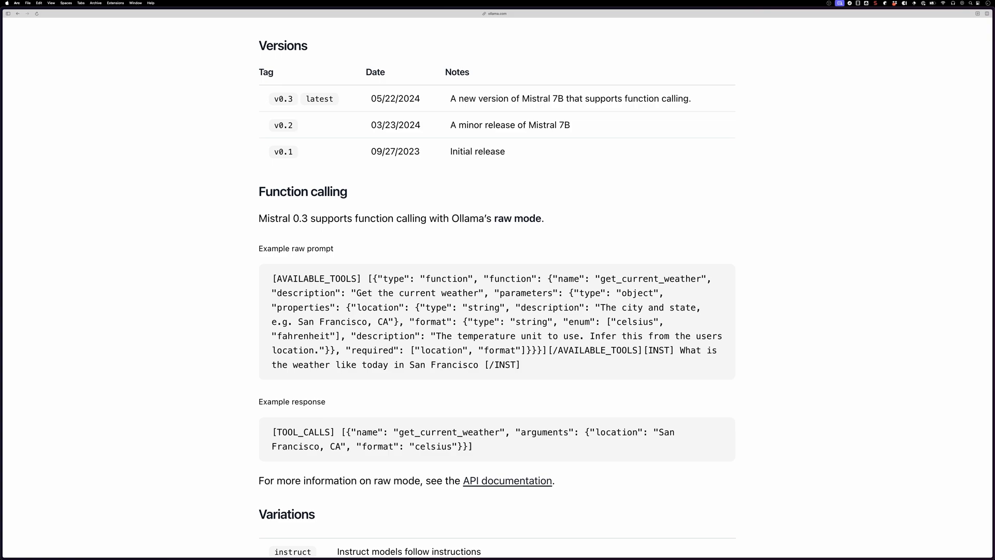
{"action": "scroll", "scroll_direction": "down", "scroll_amount": 3}
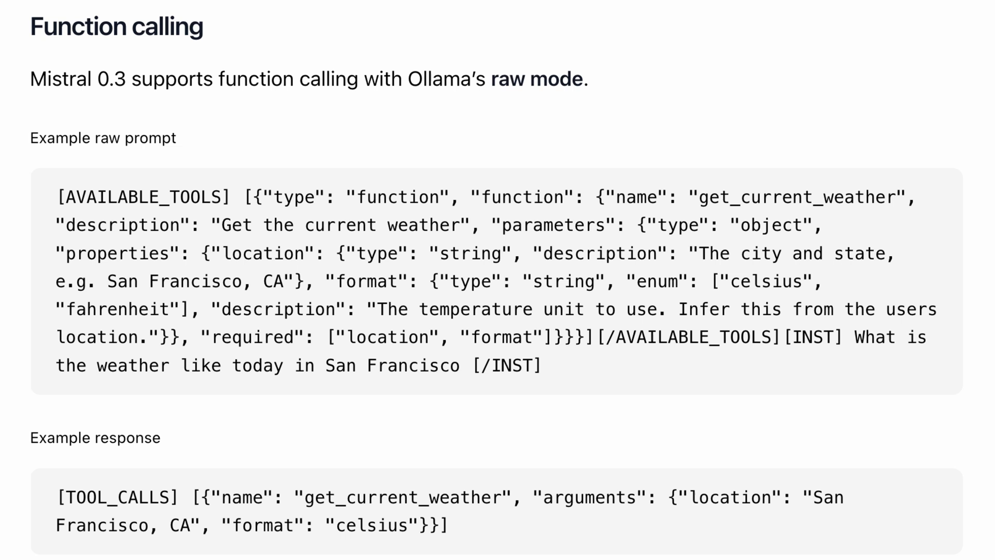
{"action": "left_click_drag", "start_coordinate": [57, 196], "coordinate": [764, 337]}
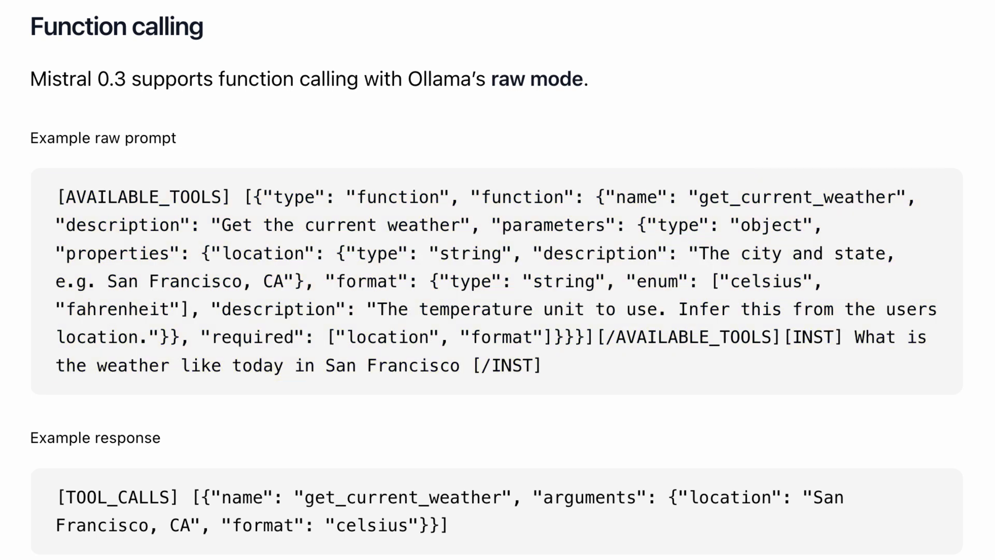
{"action": "left_click_drag", "start_coordinate": [57, 497], "coordinate": [451, 525]}
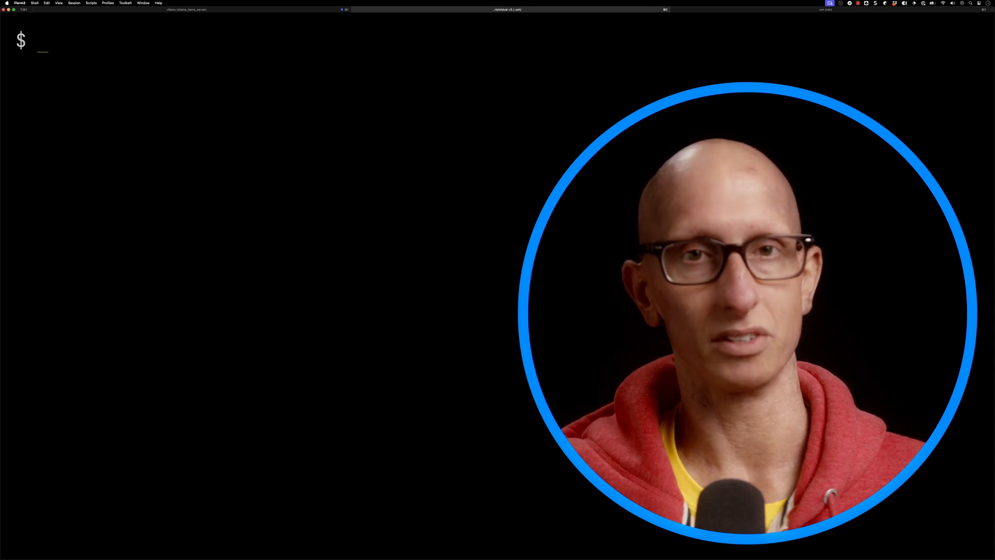
Start IPython and import ollama, json, functions, create c = Console(), then begin available_functions
{"action": "type", "text": "ipython"}
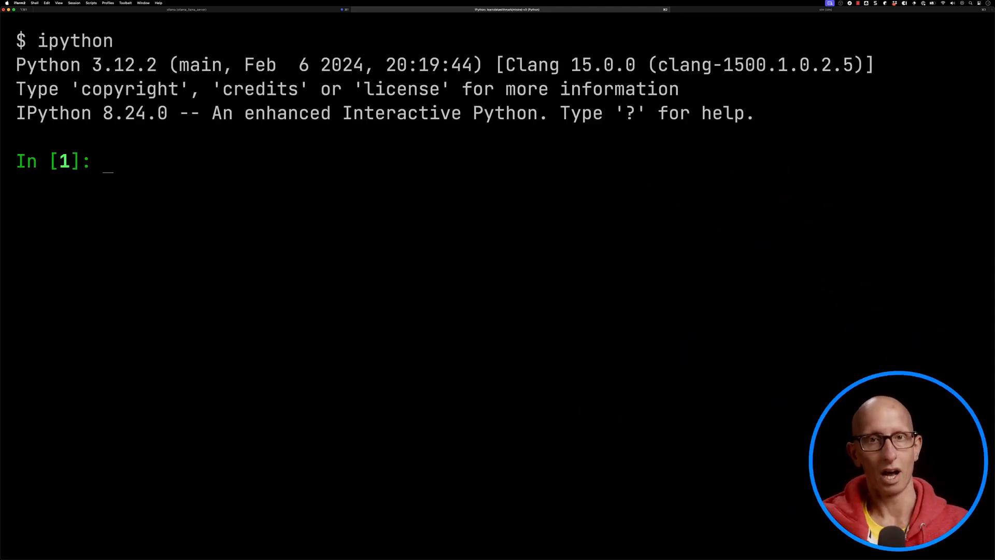
{"action": "type", "text": "import ollama"}
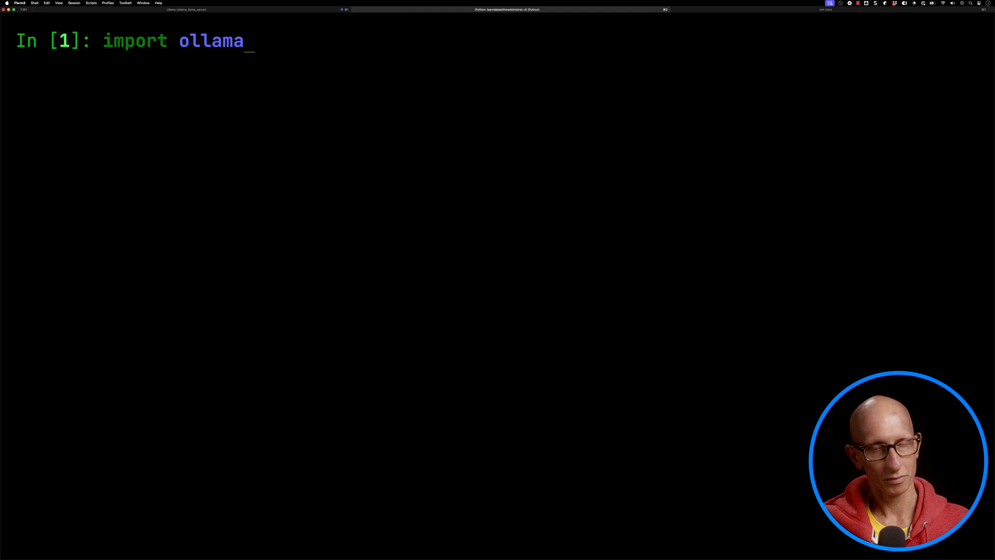
{"action": "type", "text": "import json"}
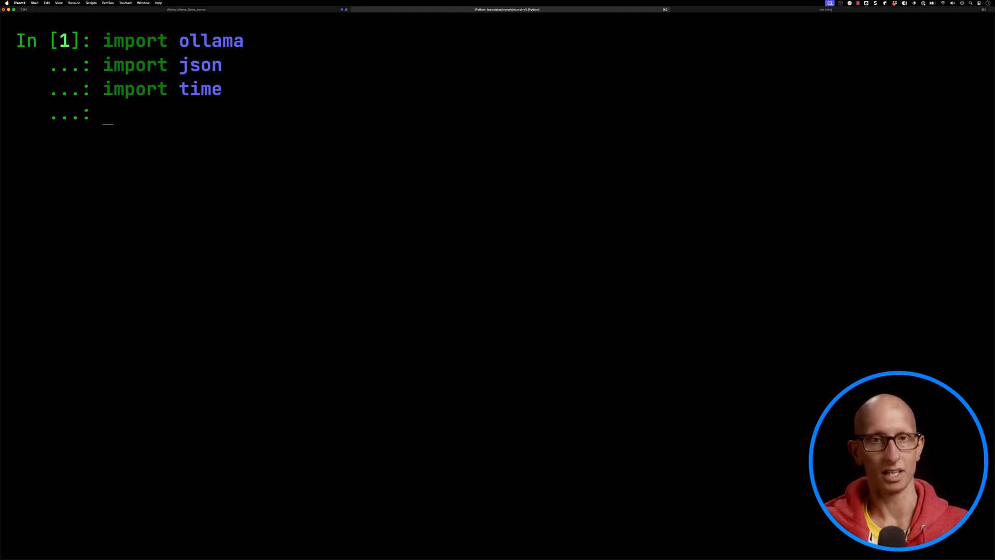
{"action": "type", "text": "import functions"}
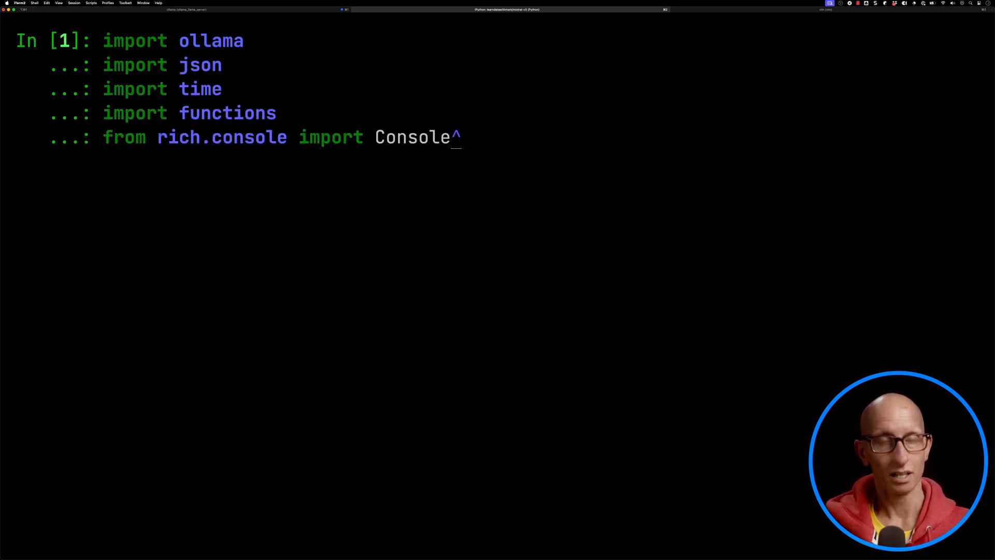
{"action": "type", "text": "c = Console()"}
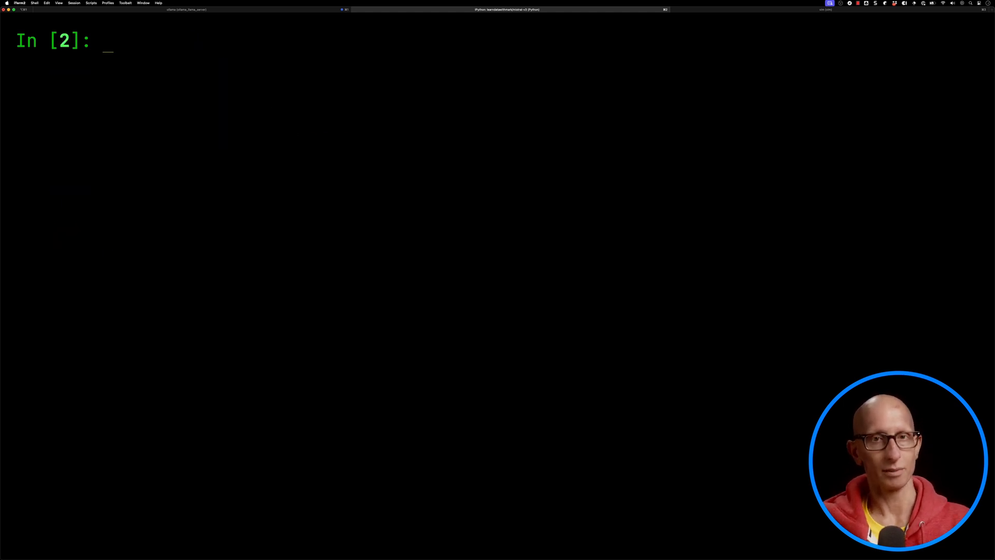
{"action": "type", "text": "available_functions"}
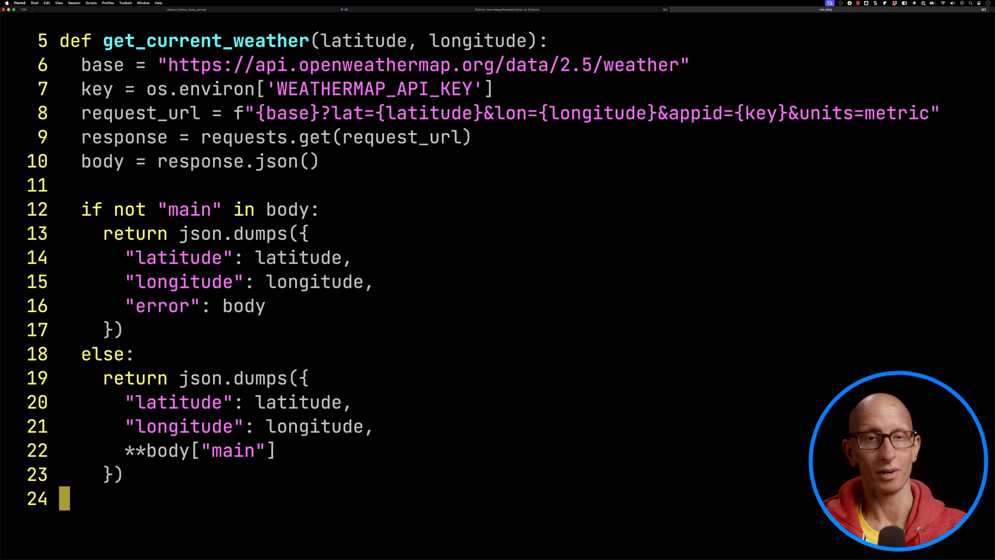
Scroll through functions.py to review get_current_weather and its definitions
{"action": "scroll", "scroll_direction": "down", "scroll_amount": 3}
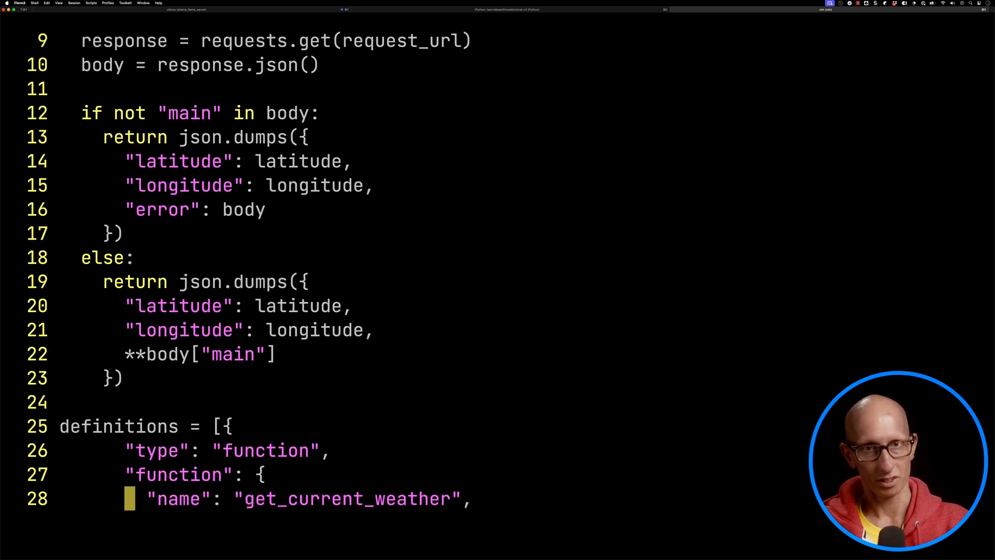
{"action": "scroll", "scroll_direction": "down", "scroll_amount": 3}
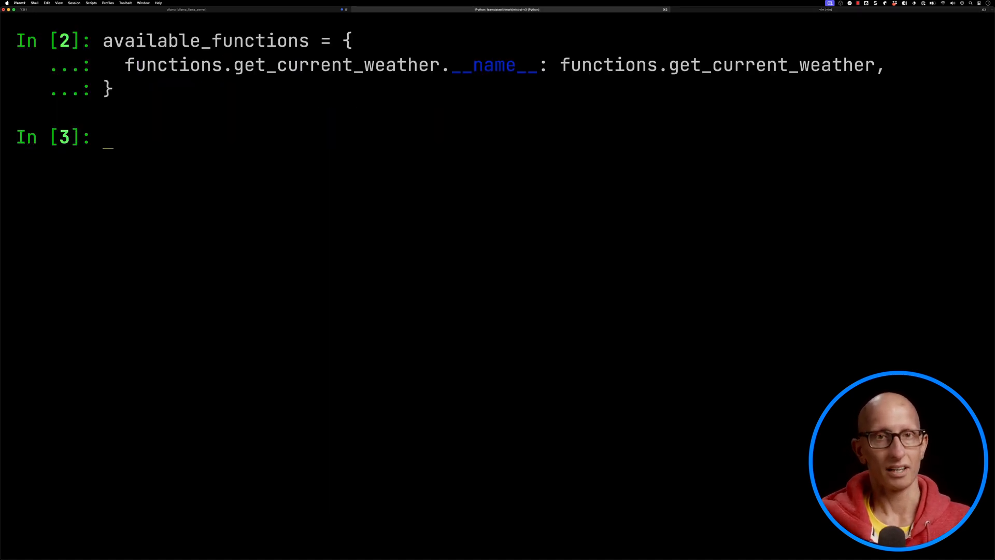
Write extract_function_calls building an [AVAILABLE_TOOLS] prompt and timing ollama.generate with raw=True
{"action": "type", "text": "def extract_function_calls(model,"}
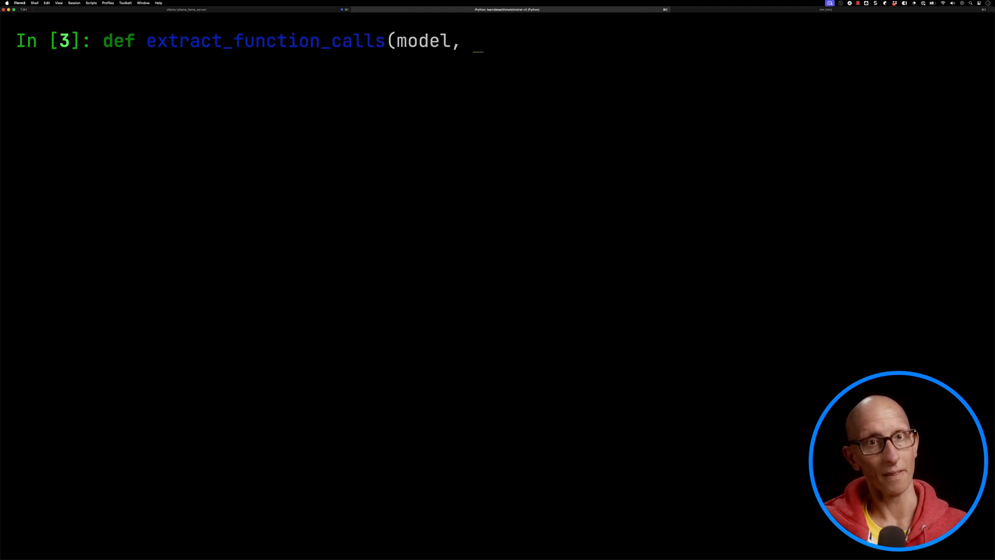
{"action": "type", "text": "question, fn_definitions):"}
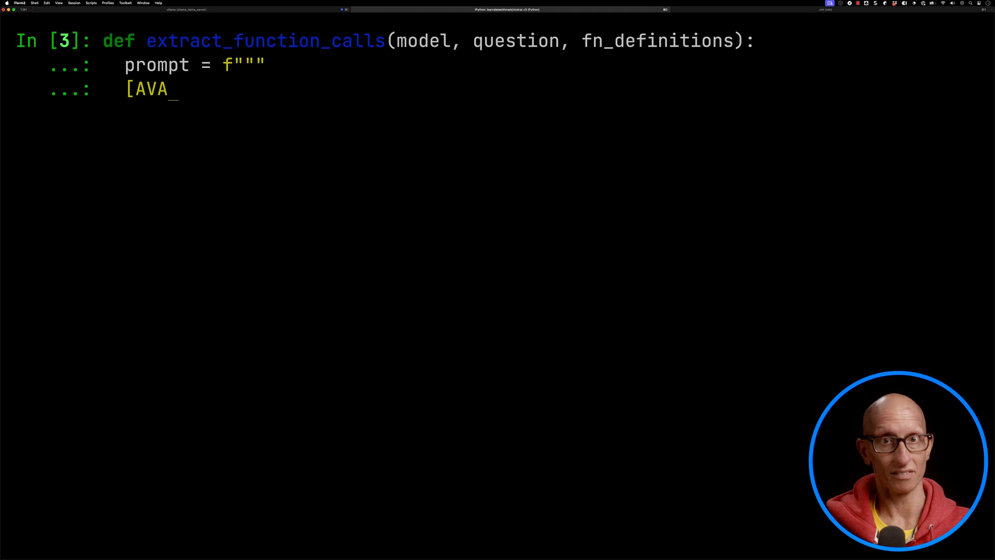
{"action": "type", "text": "ILABLE_TOOLS]{json.dumps(fn_definitions)}[/AVAILABLE_TOOLS]"}
{"action": "type", "text": "[INST] {question} [/INST"}
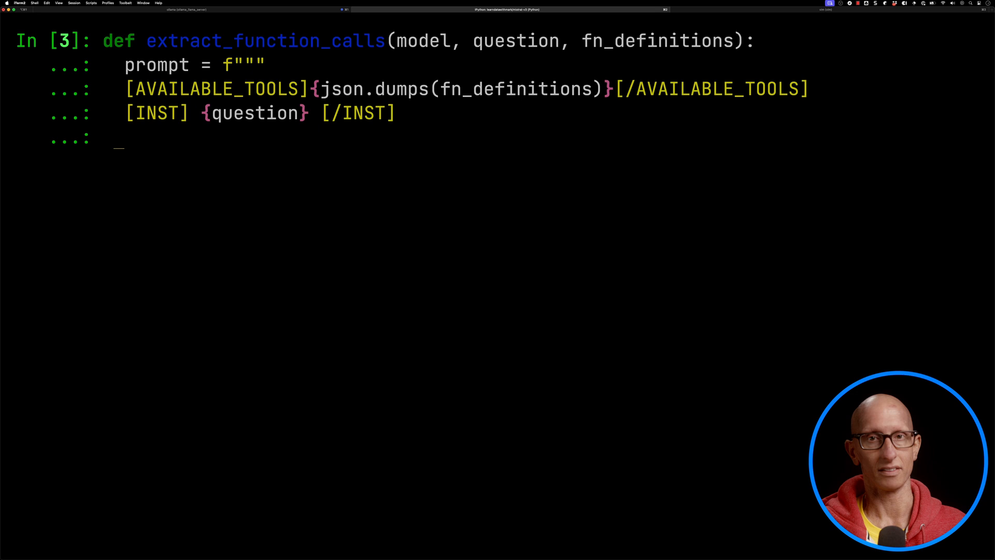
{"action": "type", "text": "\"\"\""}
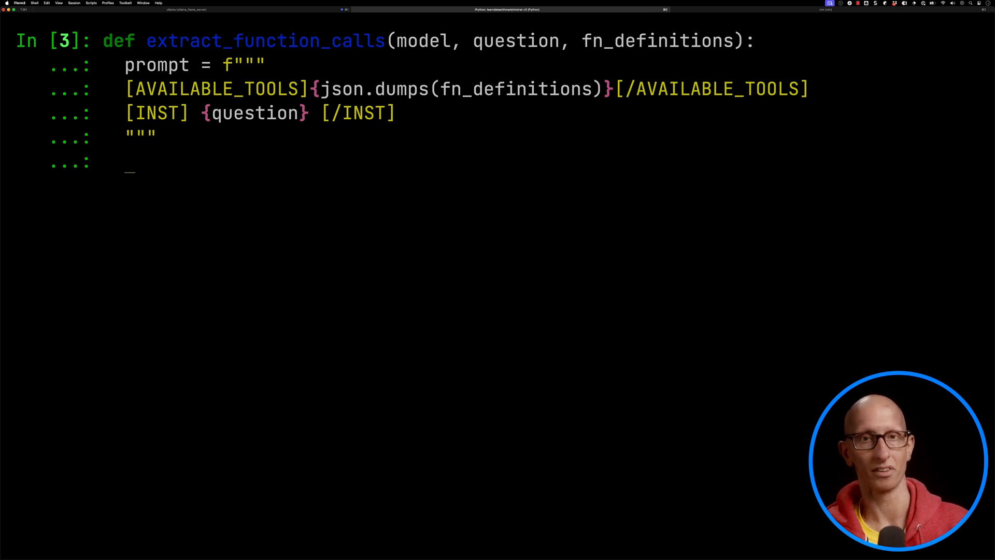
{"action": "type", "text": "start = time.tim"}
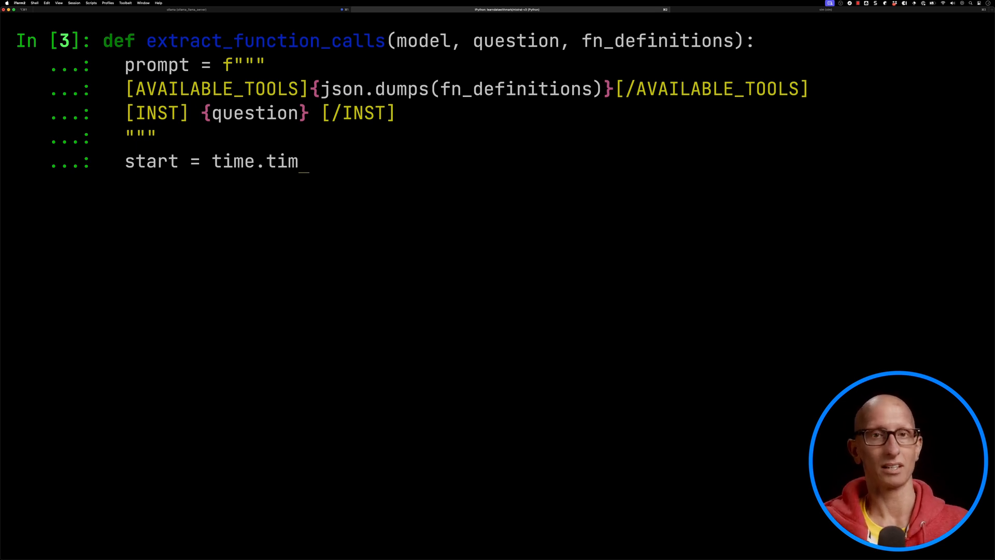
{"action": "type", "text": "e()"}
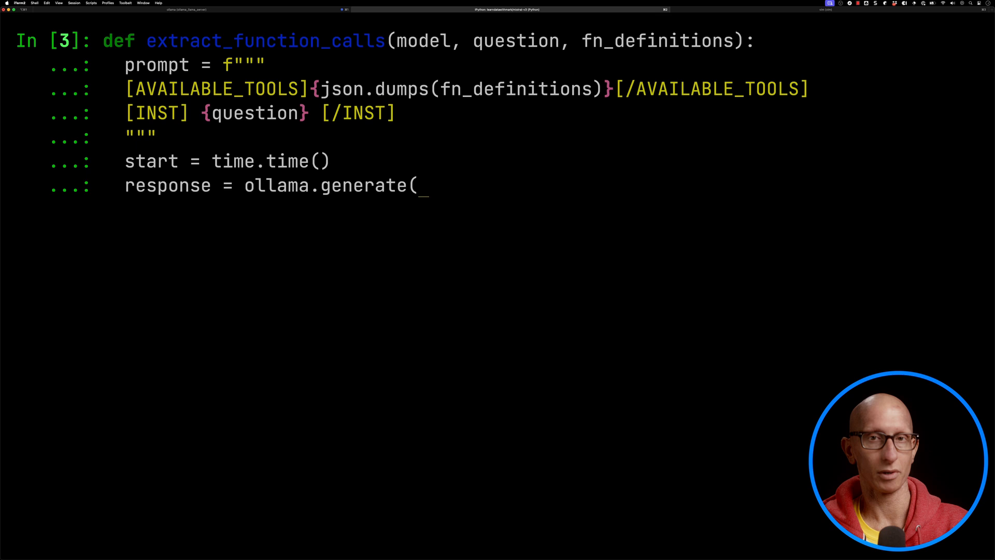
{"action": "type", "text": "model=model, prompt=prompt, raw=Tru"}
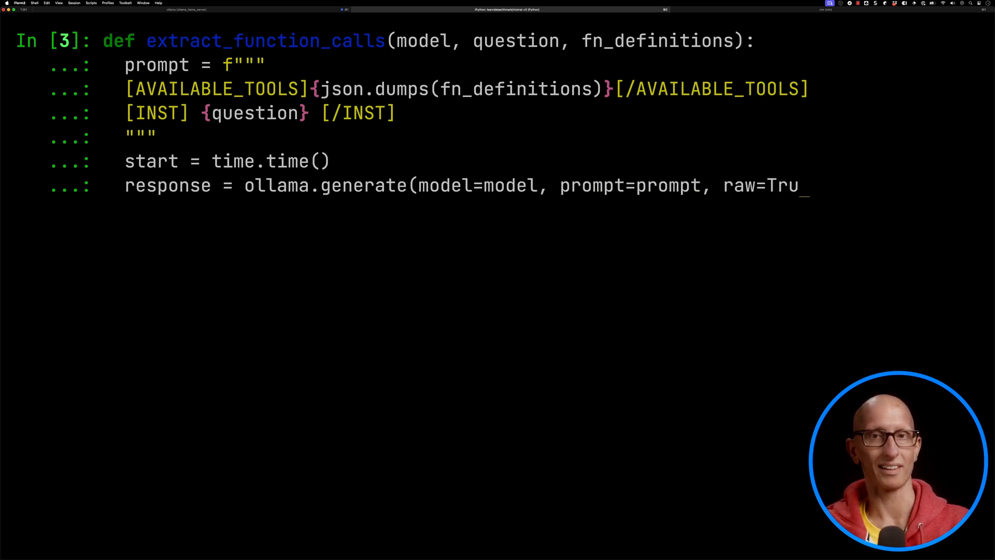
{"action": "type", "text": "e)"}
{"action": "type", "text": "fn_"}
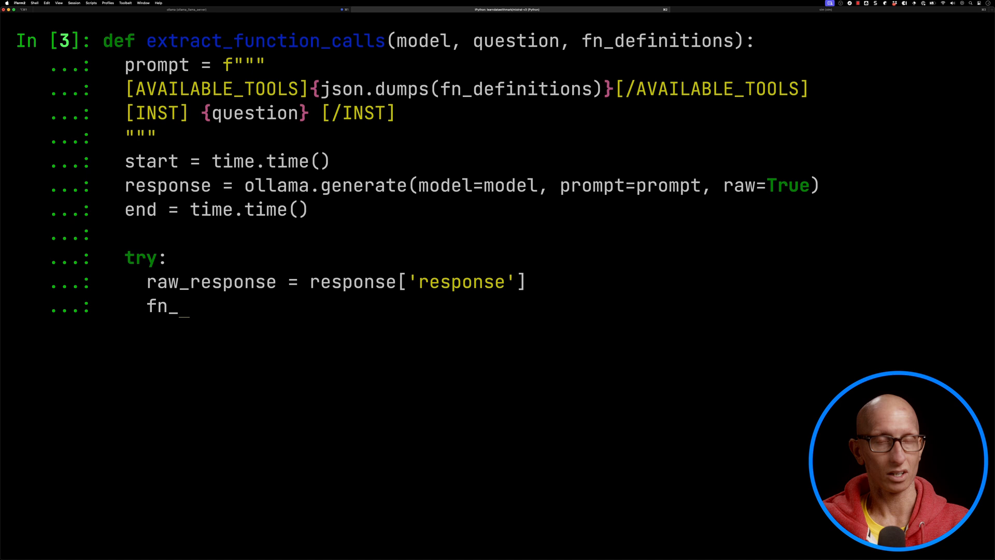
Parse the response by stripping "[TOOL_CALLS] " into json.loads and return raw_response, fn_calls, None
{"action": "type", "text": "calls = json.loads"}
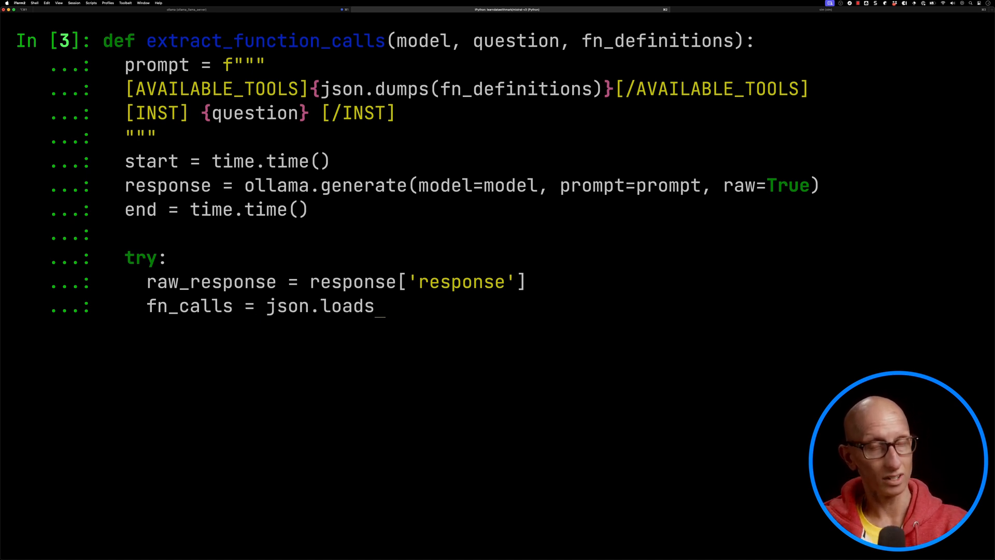
{"action": "type", "text": "(raw_response.repla"}
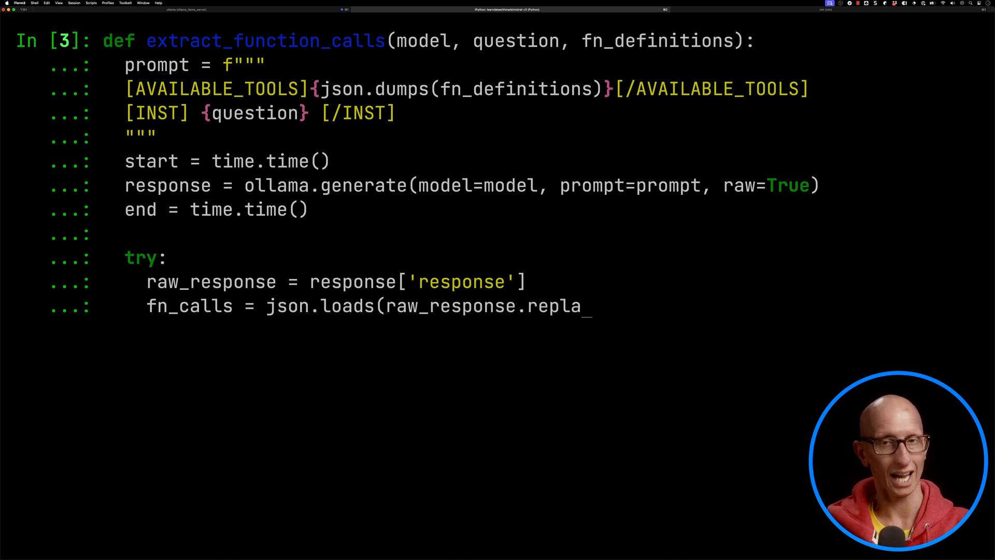
{"action": "type", "text": "ce(\"[TOOL_CALLS] \","}
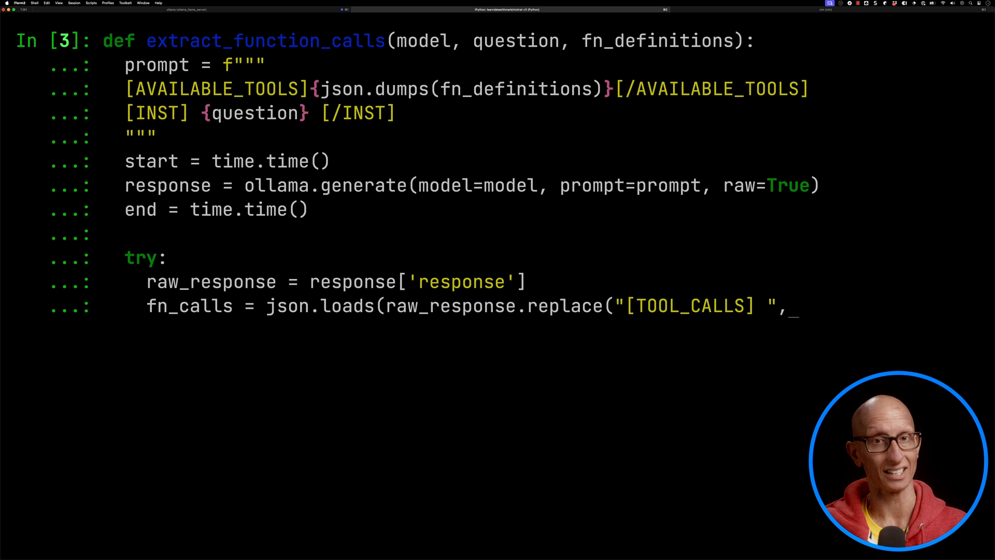
{"action": "type", "text": "\"\")"}
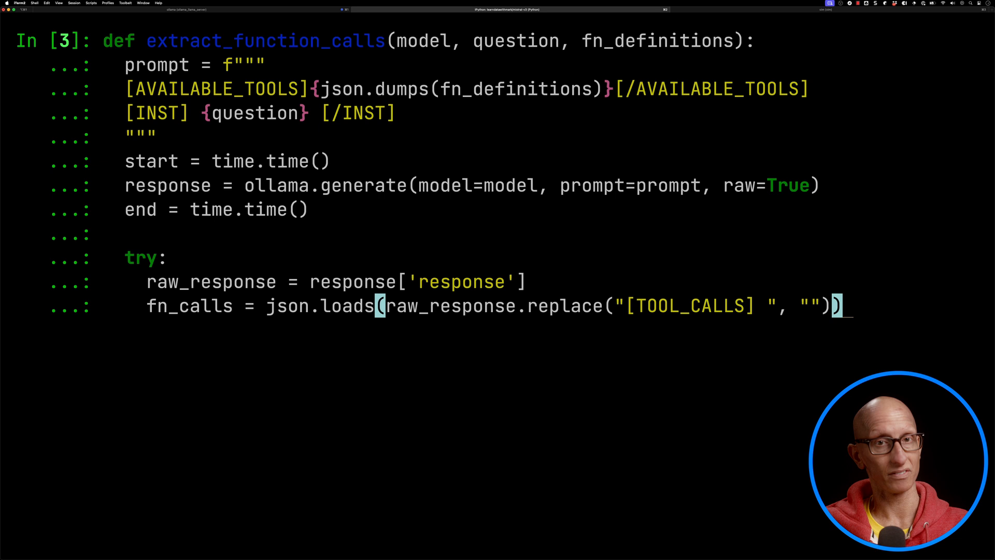
{"action": "key", "text": "enter"}
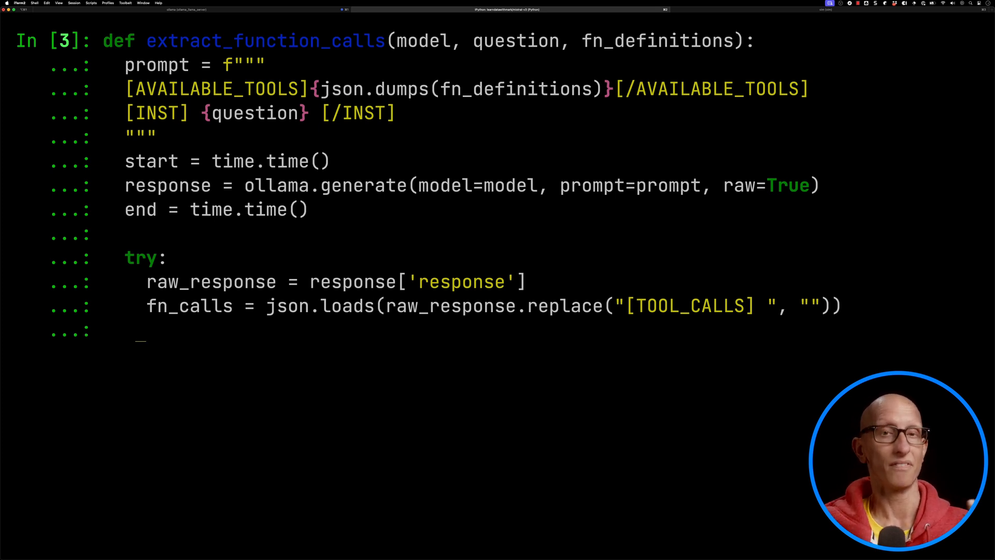
{"action": "type", "text": "return raw_response, fn_calls, None,"}
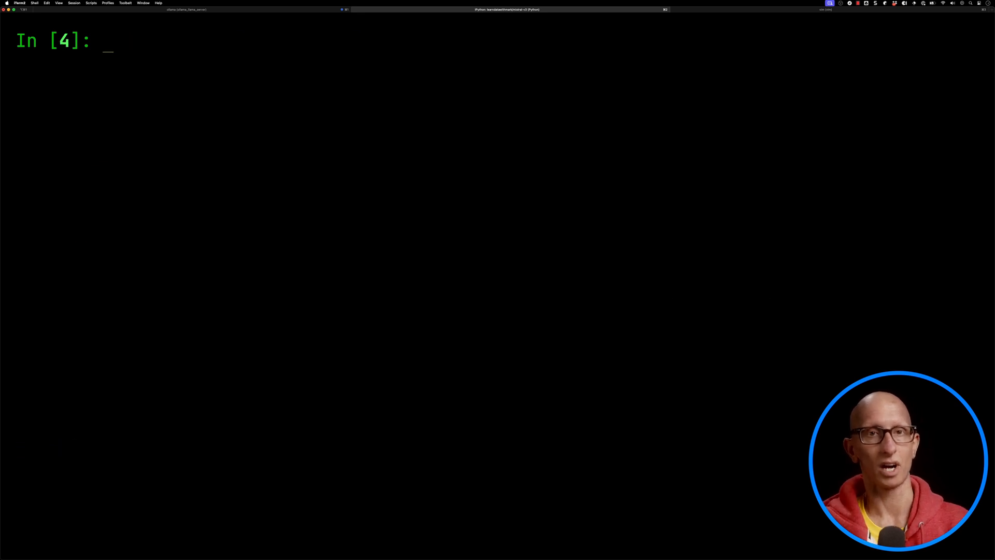
Set model = "mistral:7b-instruct-v0.3-fp16"
{"action": "type", "text": "model = \"mistr"}
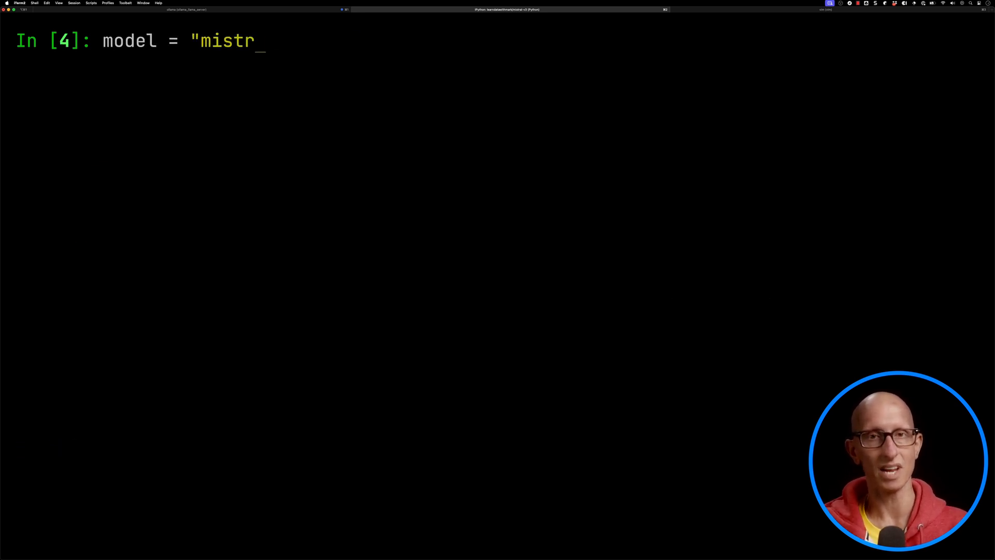
{"action": "type", "text": "al:7b-instruct-v0.3-"}
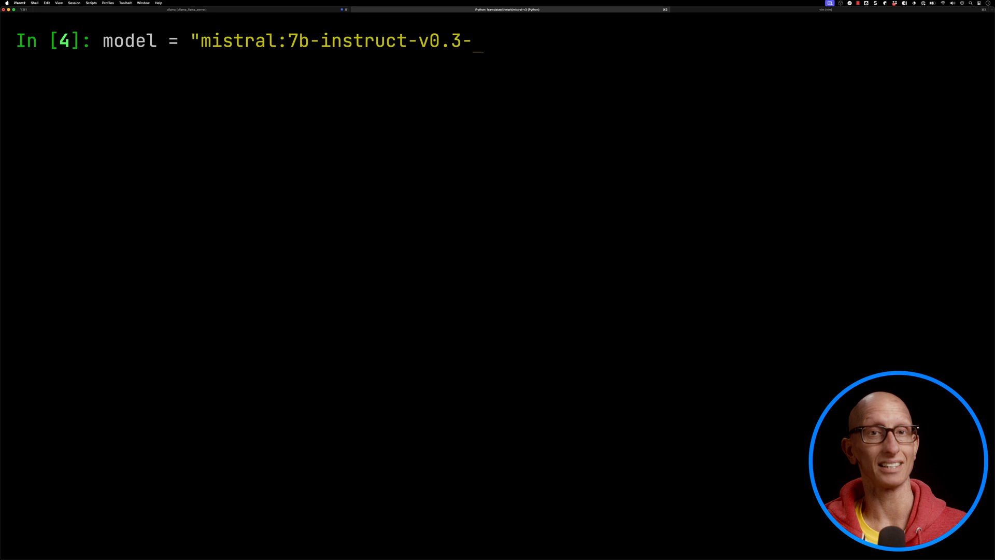
{"action": "key", "text": "enter"}
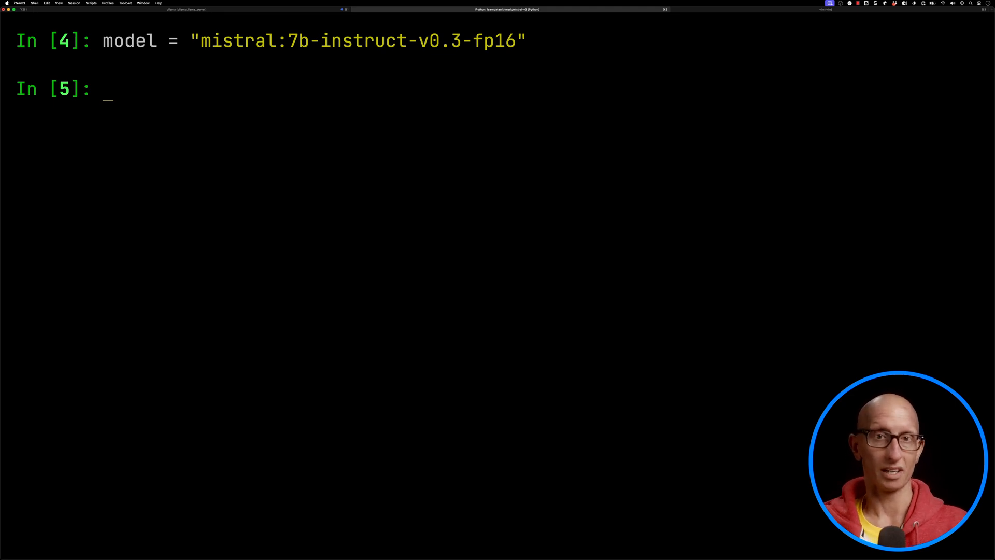
Set question to "What is the weather like today in New York?" and run extract_function_calls on it
{"action": "type", "text": "quest"}
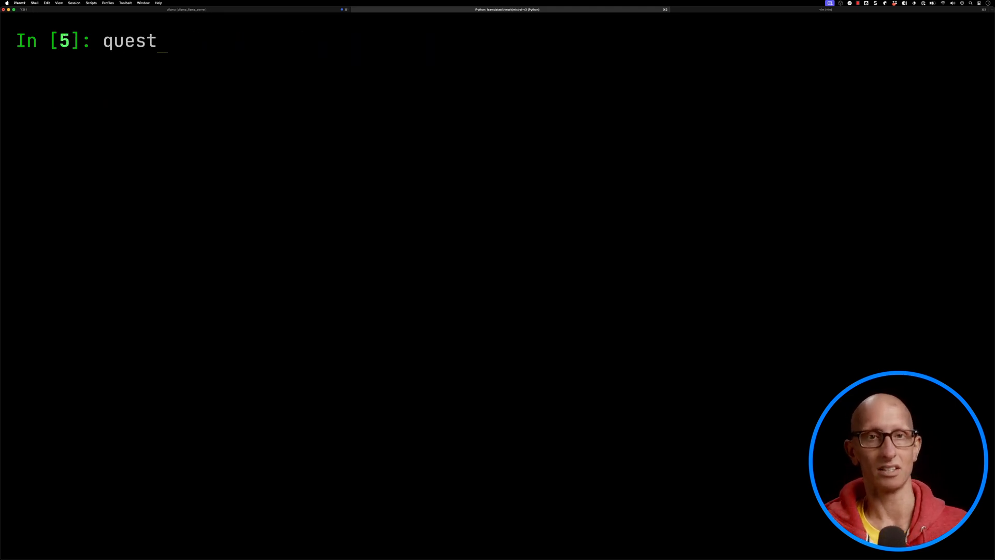
{"action": "type", "text": "ion = \"What is the weather like today in New Yor"}
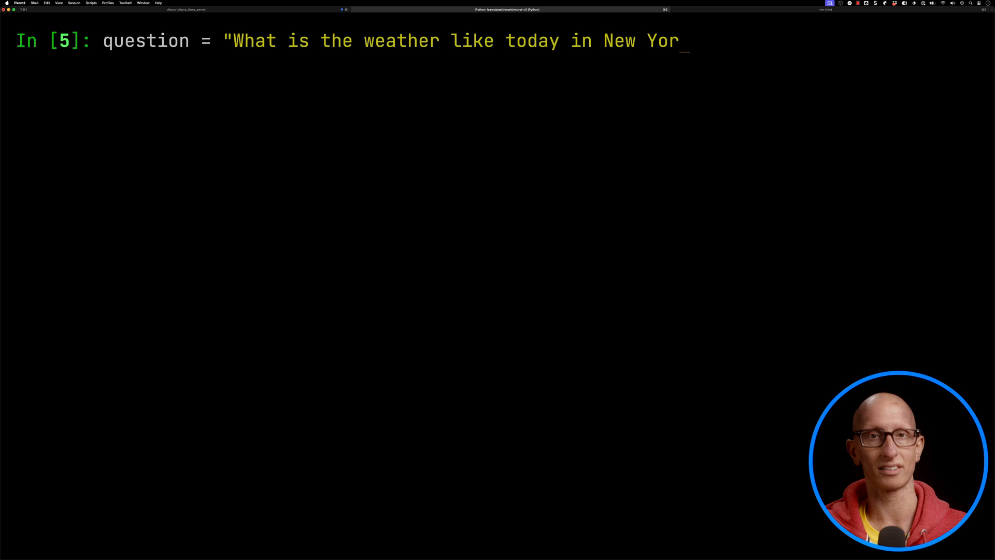
{"action": "type", "text": "k?\""}
{"action": "type", "text": "extract_function_calls(model, question, functions.definitions)"}
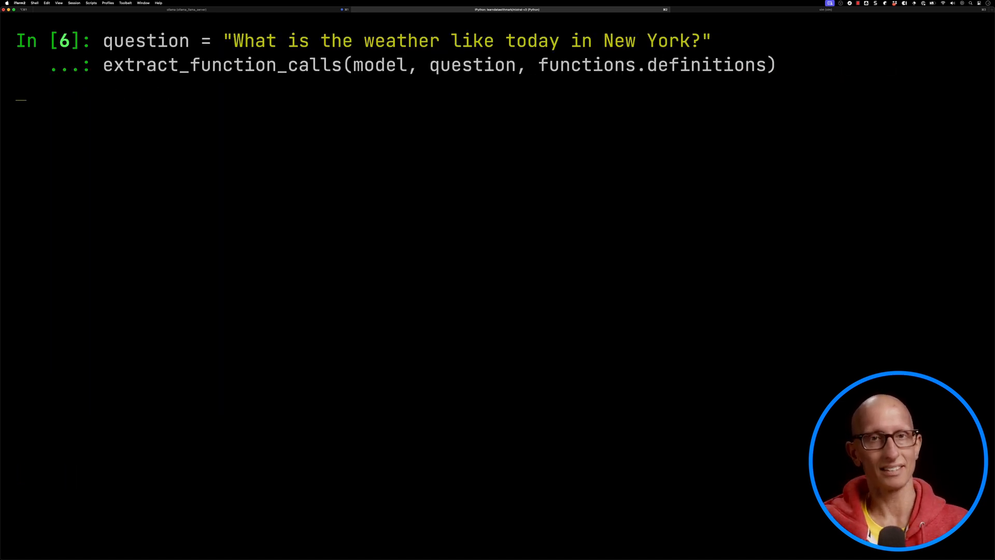
{"action": "key", "text": "Return"}
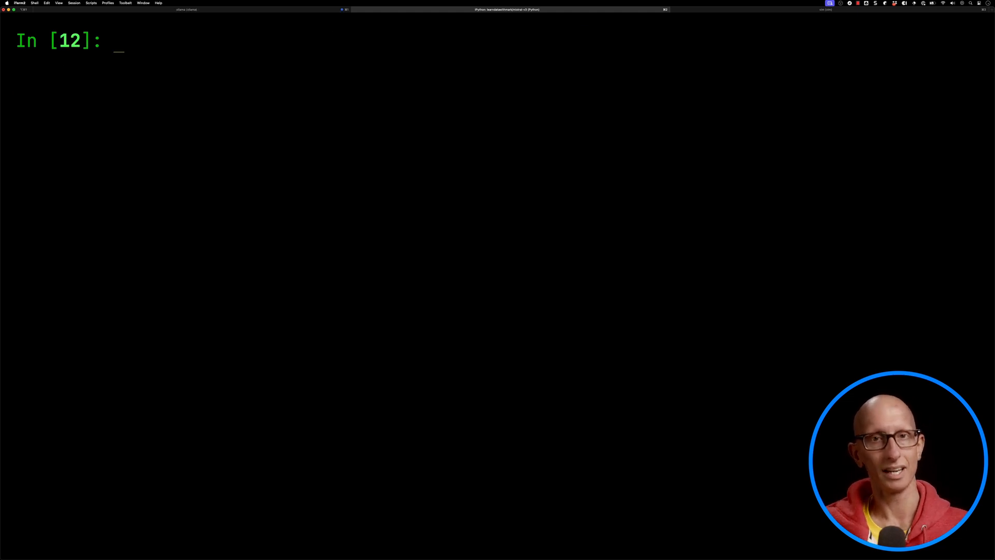
Define call_function looking up each call's name in available_functions and invoking it with call["arguments"]
{"action": "type", "text": "def"}
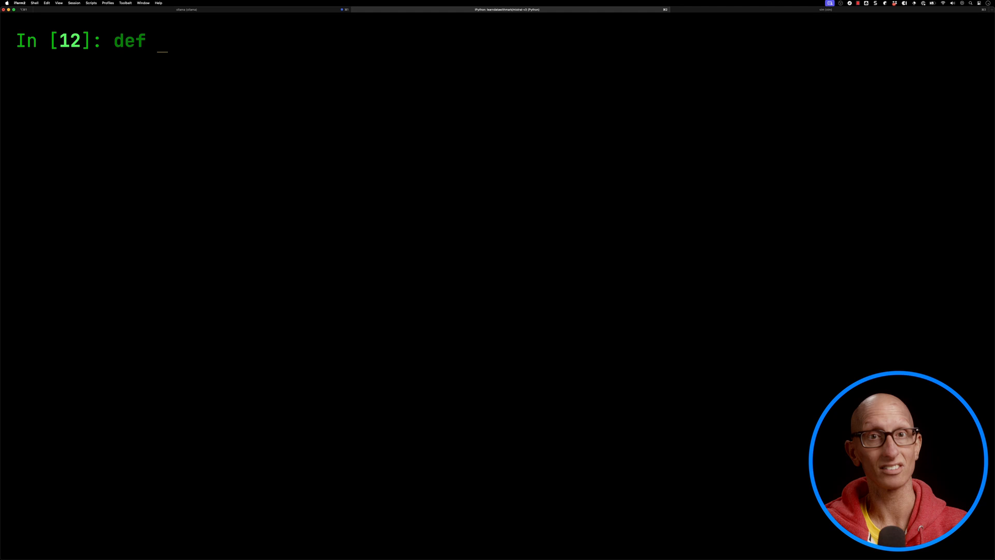
{"action": "type", "text": "call_function(function_calls, available_functions):"}
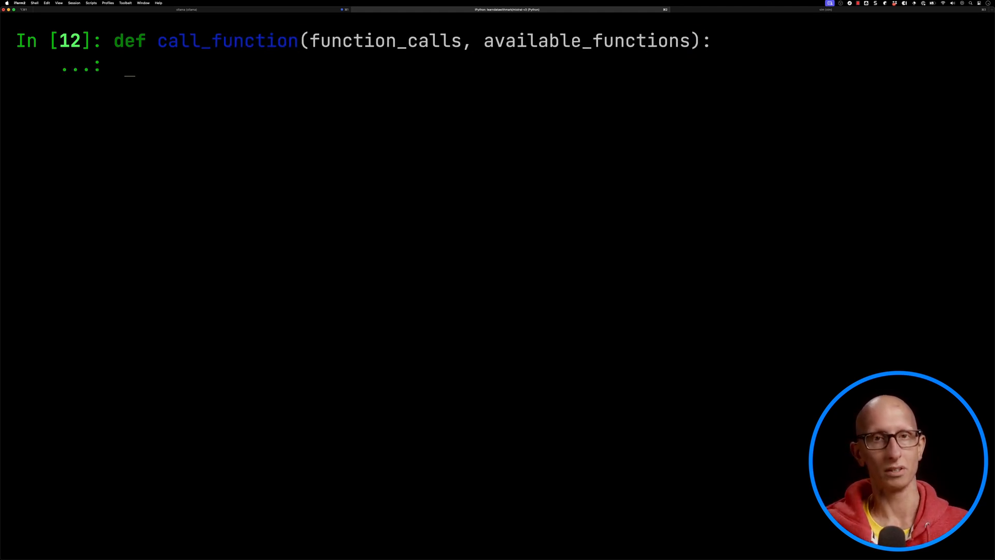
{"action": "type", "text": "fn_responses = []"}
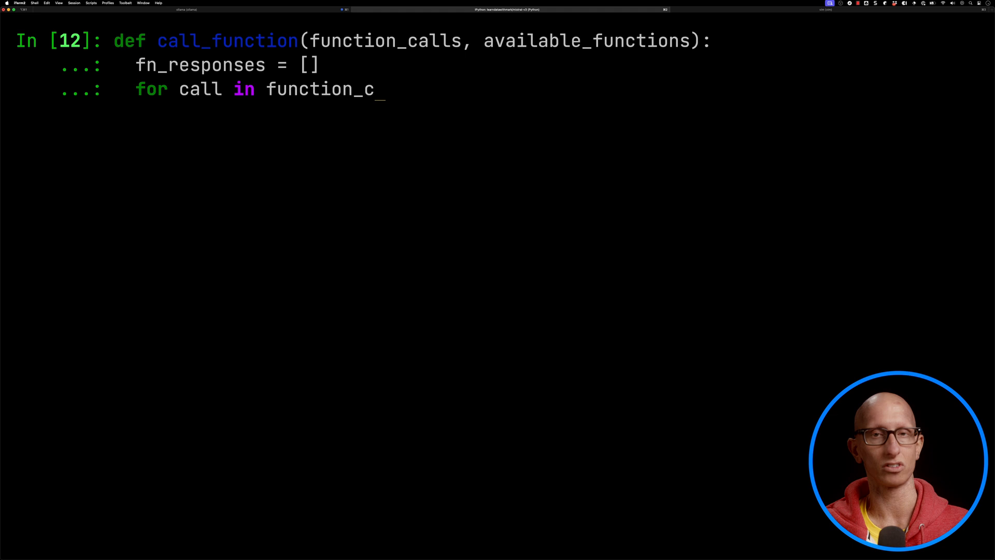
{"action": "type", "text": "alls:"}
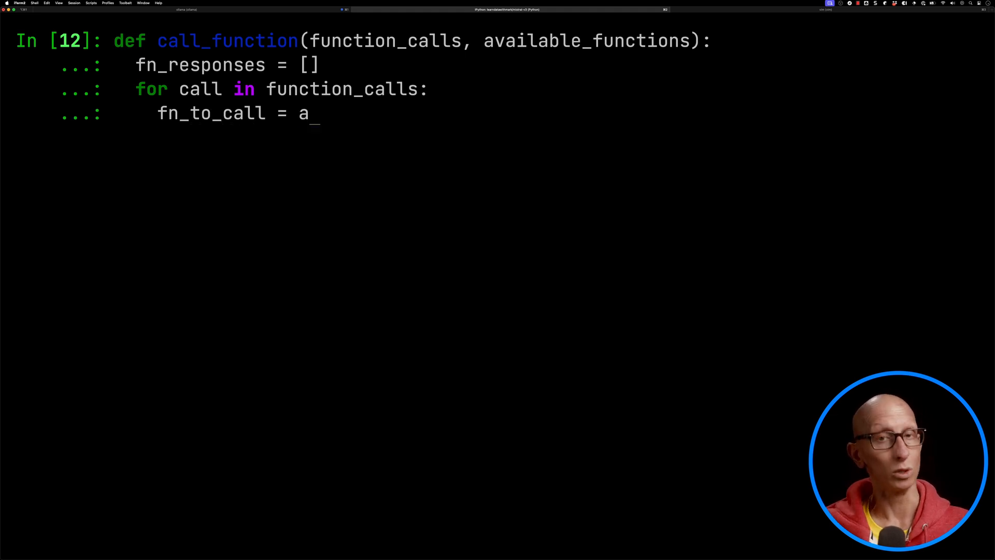
{"action": "type", "text": "vailable_functions["}
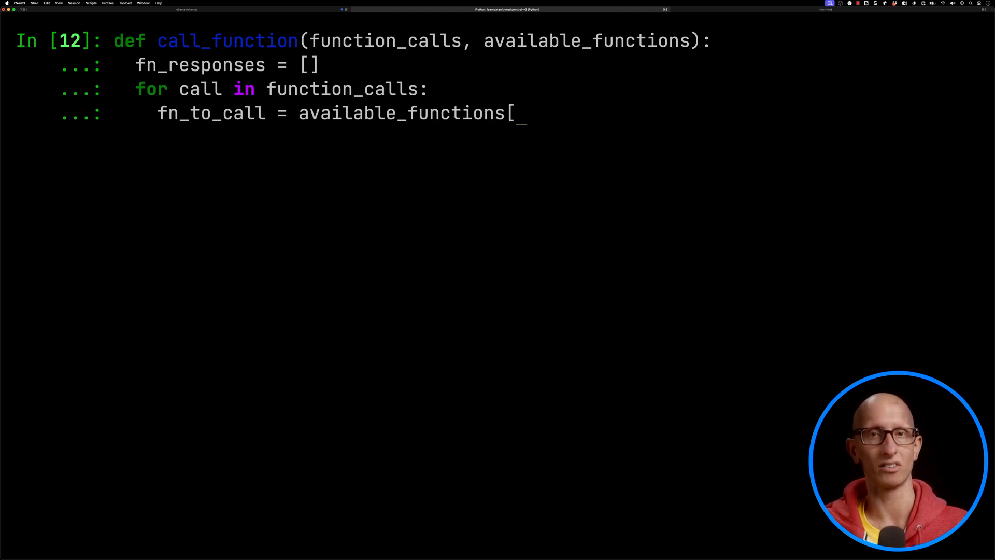
{"action": "type", "text": "call[\"name\"]]"}
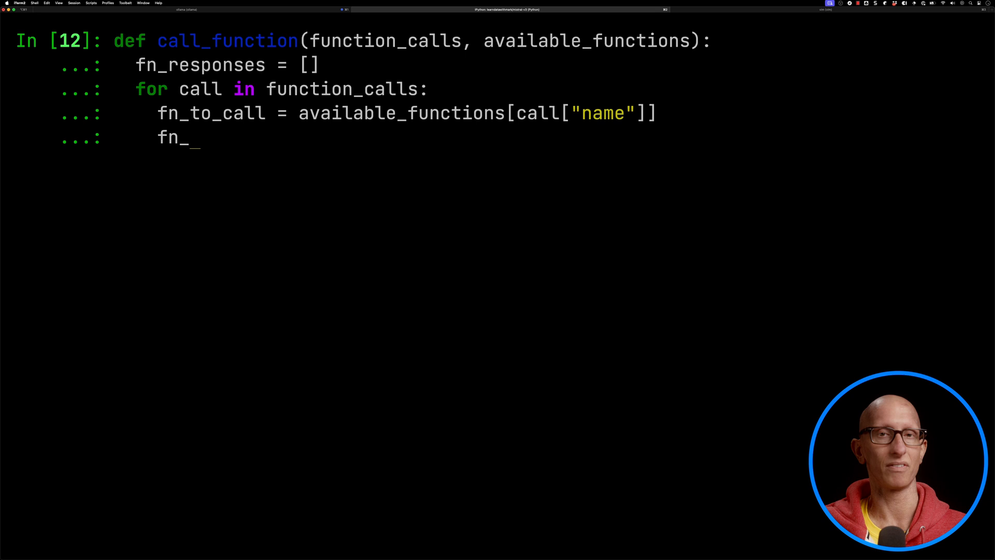
{"action": "type", "text": "response = fn_to_call(**call[\"arguments\"])"}
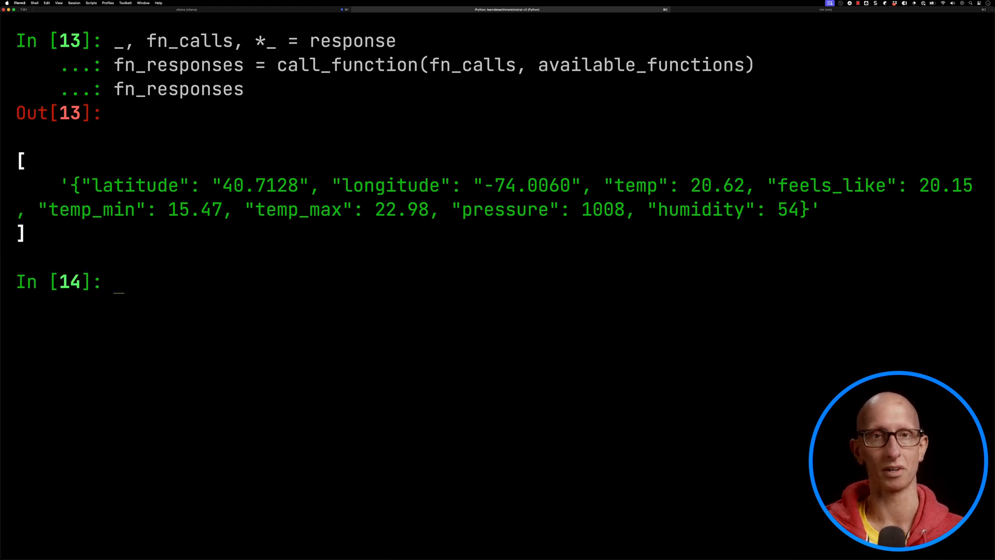
{"action": "type", "text": "def answer_question(model,"}
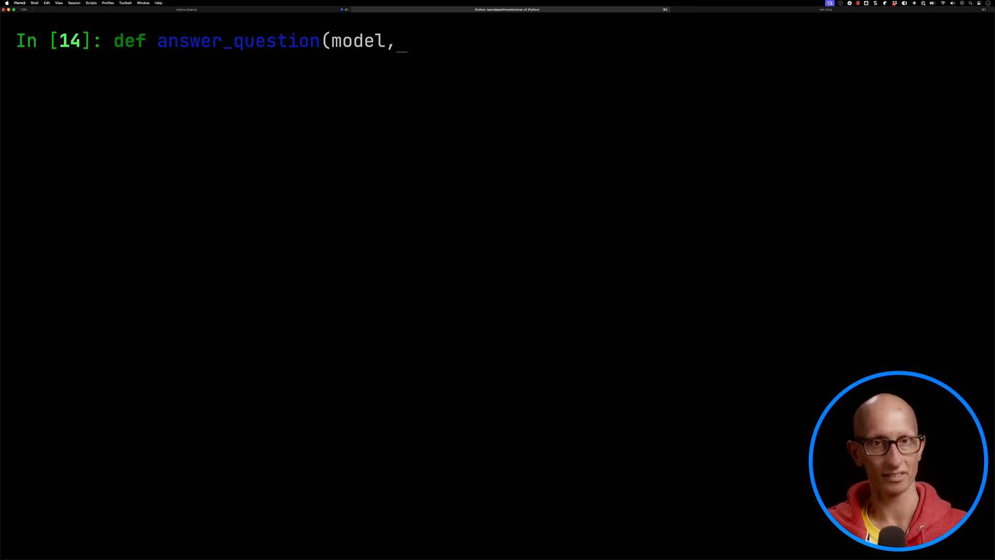
Define answer_question streaming ollama.generate(model=model, stream=True) with the fn_responses in the prompt
{"action": "type", "text": "question, fn_responses):"}
{"action": "type", "text": "stream = o"}
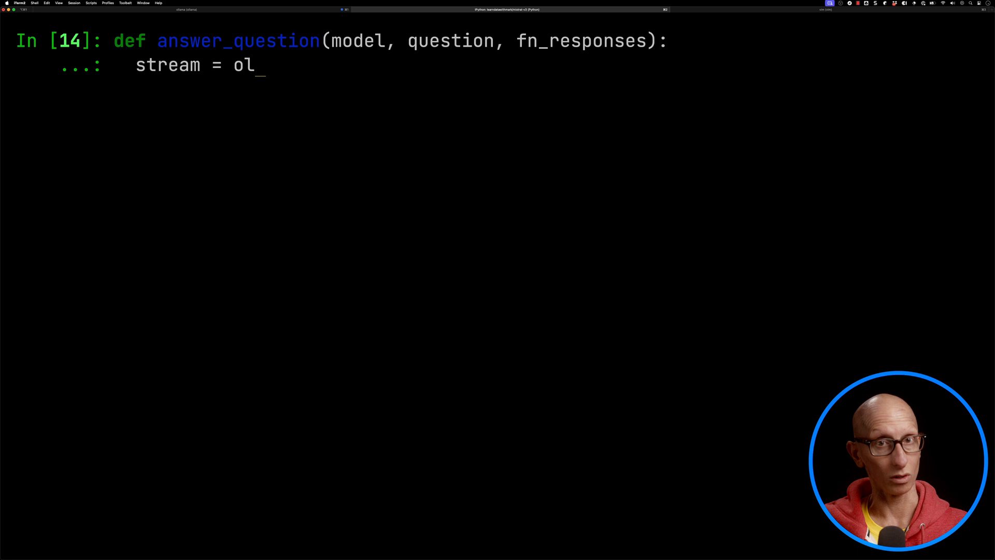
{"action": "type", "text": "lama.generate(model"}
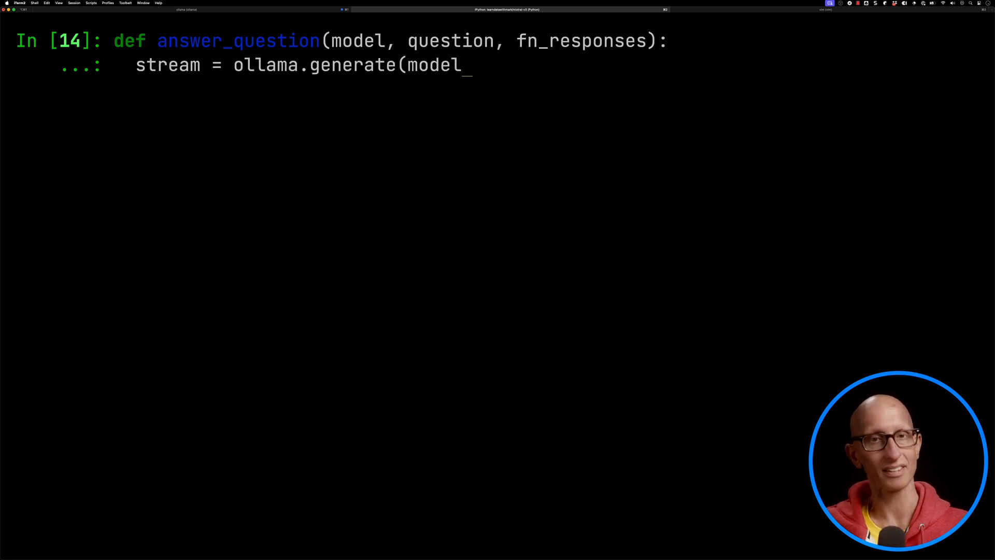
{"action": "type", "text": "=model, stream=True,"}
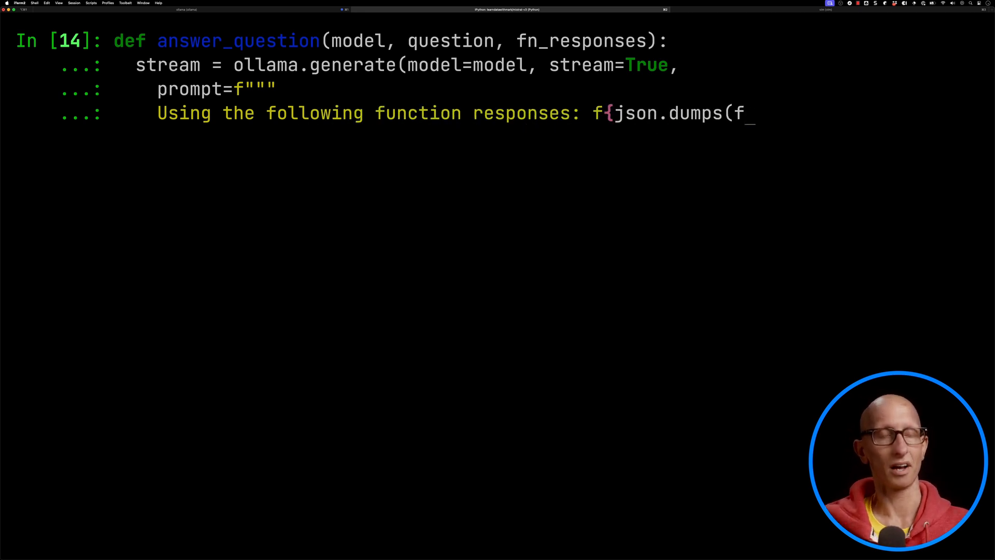
{"action": "type", "text": "n_responses)}"}
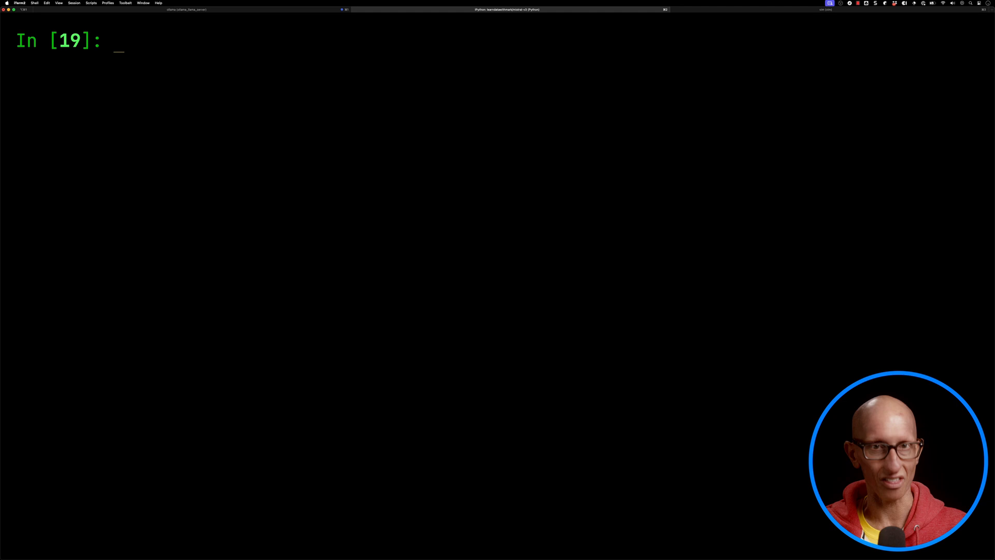
Set question = "What is the weather like today in London?"
{"action": "type", "text": "question = \"What is"}
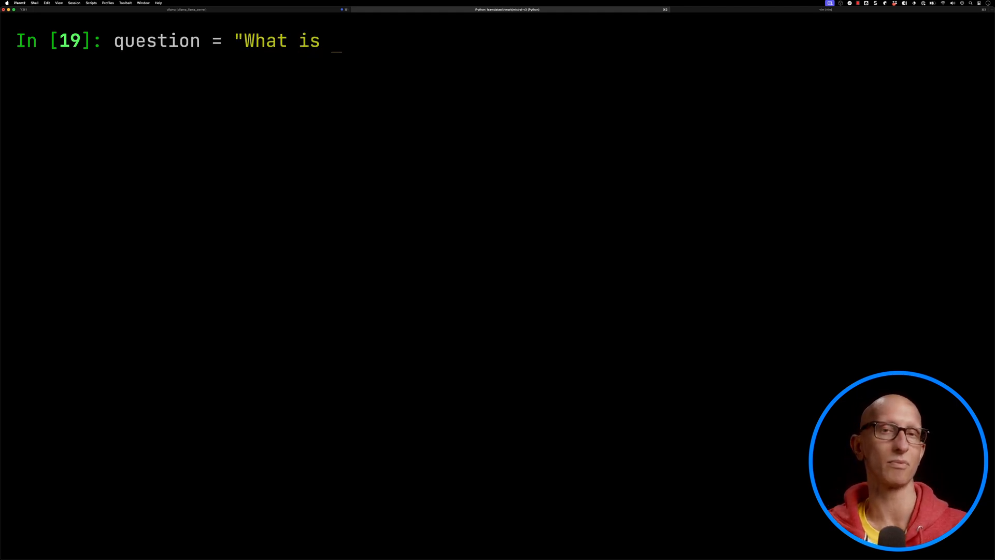
{"action": "type", "text": "the weather like today in London?\""}
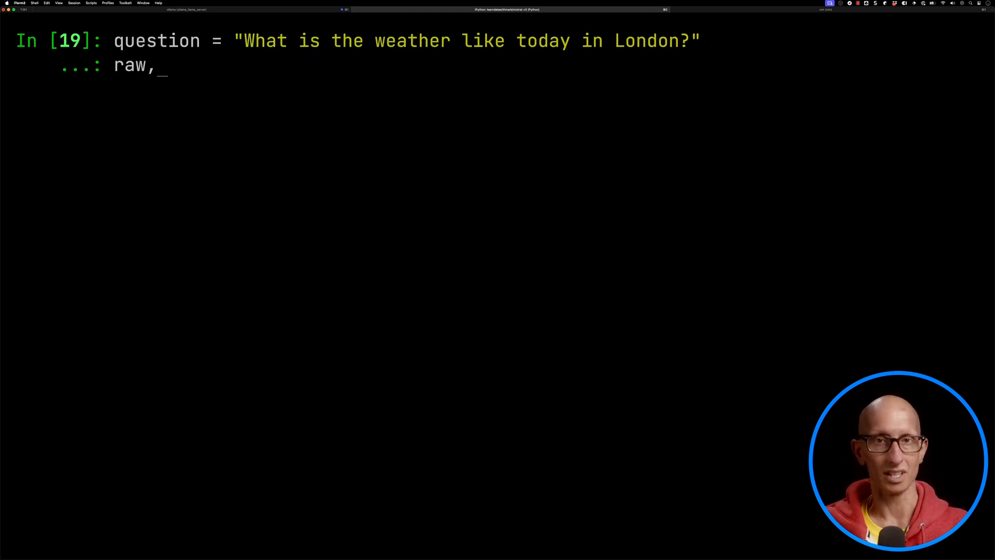